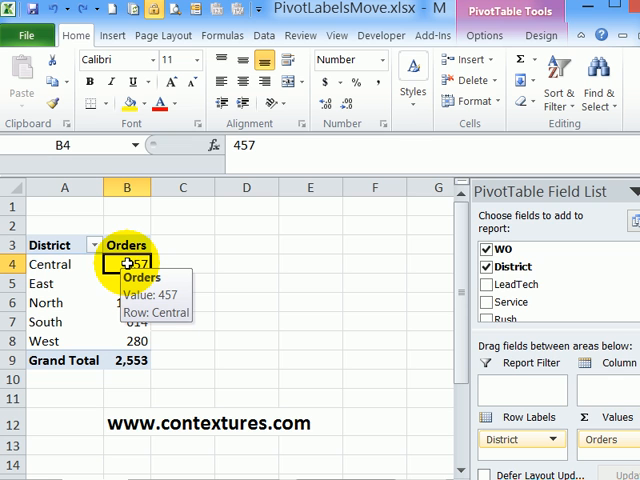
{"action": "mouse_move", "coordinate": [64, 264]}
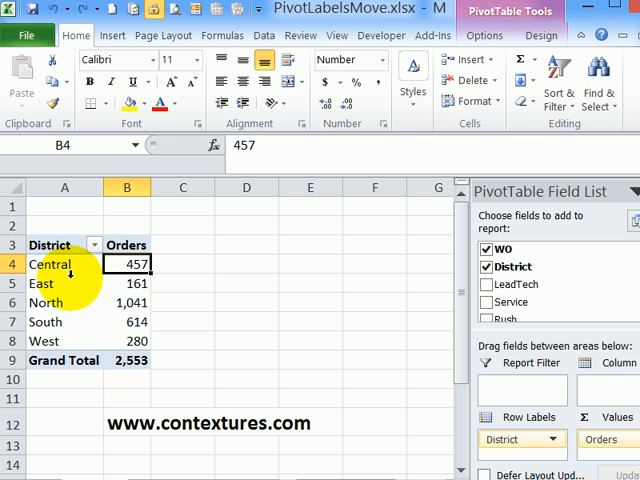
{"action": "mouse_move", "coordinate": [64, 264]}
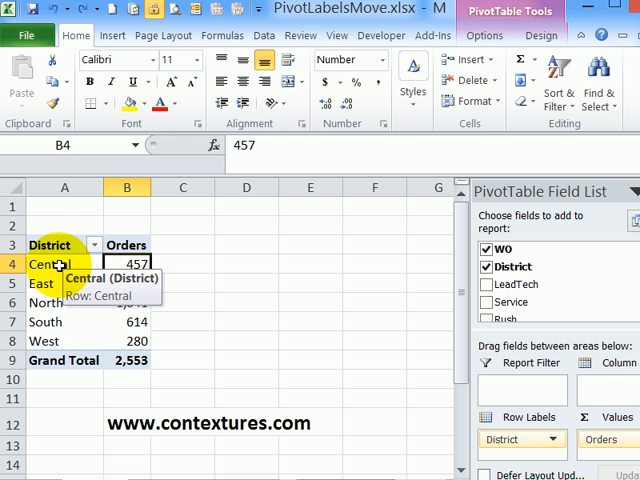
Step: Move South up the row labels, then shift it down one via the Move menu to sit second
{"action": "right_click", "coordinate": [44, 264]}
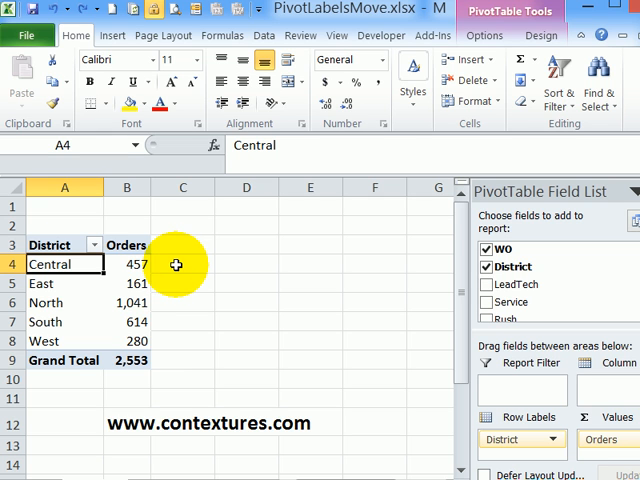
{"action": "mouse_move", "coordinate": [58, 322]}
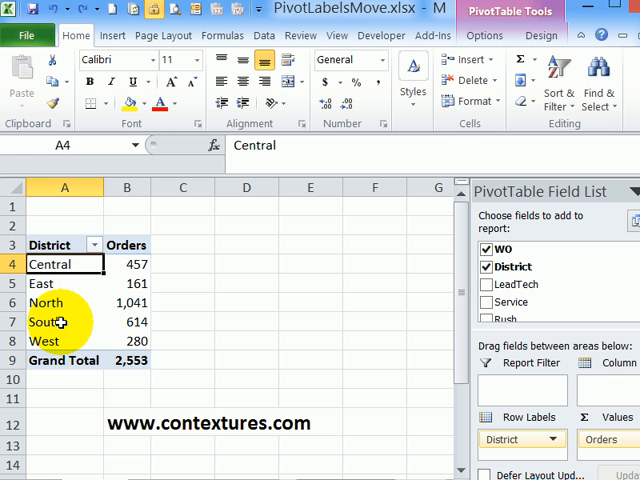
{"action": "mouse_move", "coordinate": [58, 322]}
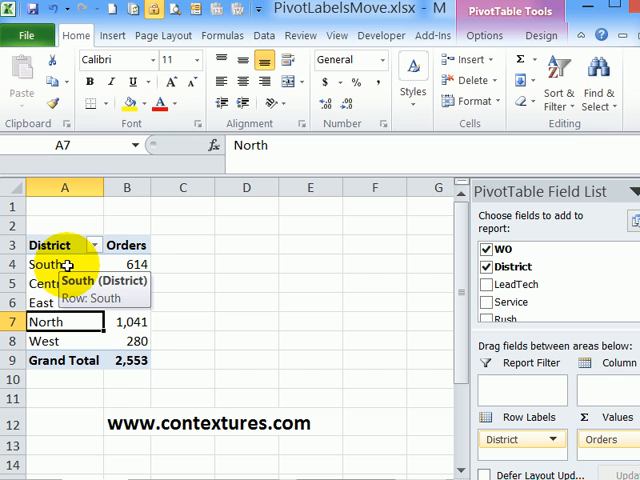
{"action": "right_click", "coordinate": [48, 264]}
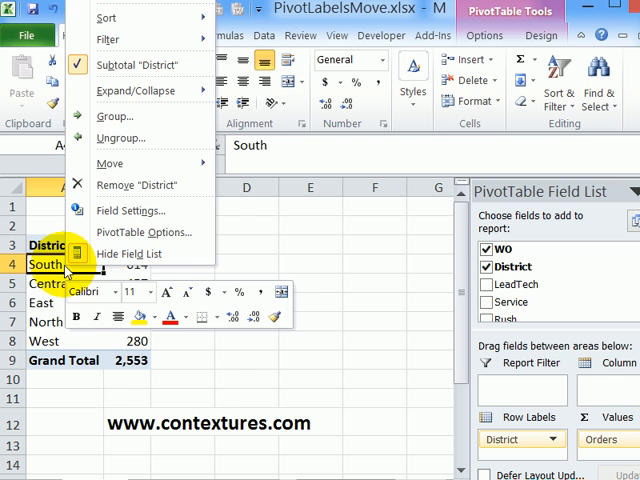
{"action": "left_click", "coordinate": [110, 164]}
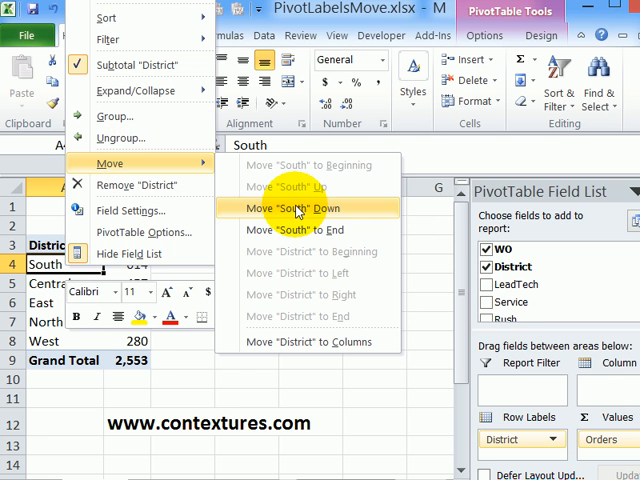
{"action": "mouse_move", "coordinate": [300, 230]}
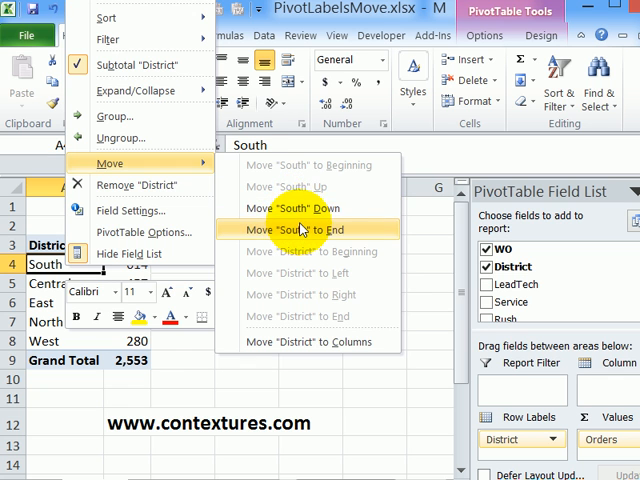
{"action": "left_click", "coordinate": [292, 230]}
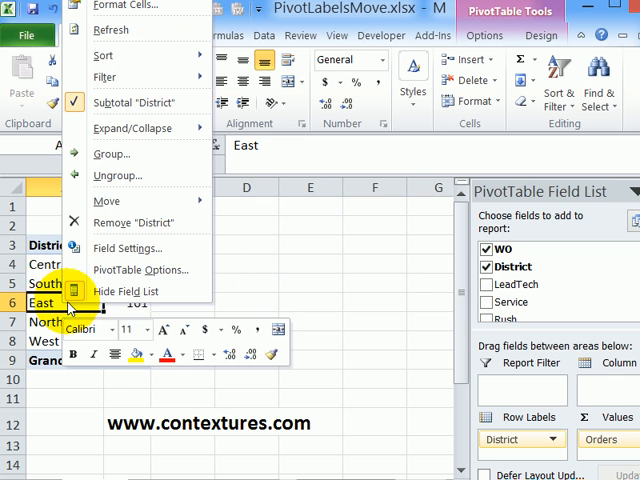
Step: Move East down one position via the Move menu so it sits below North
{"action": "left_click", "coordinate": [106, 200]}
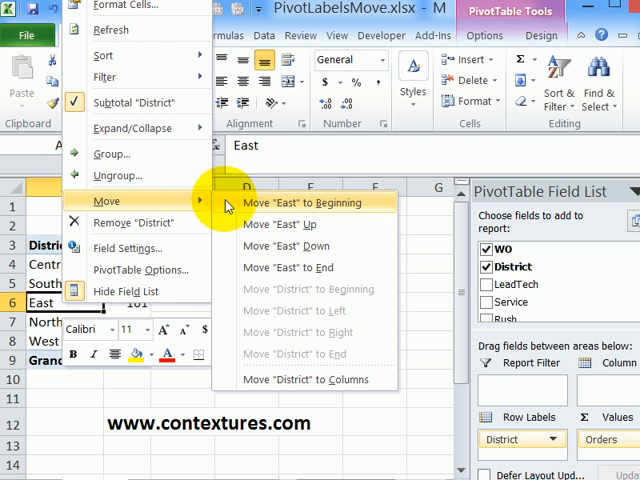
{"action": "mouse_move", "coordinate": [284, 268]}
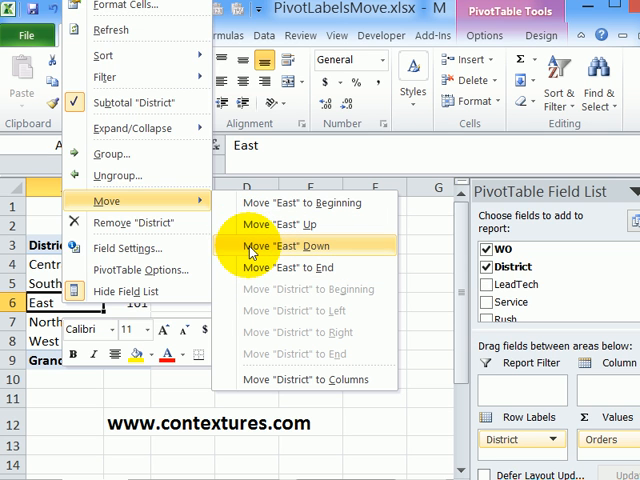
{"action": "left_click", "coordinate": [286, 244]}
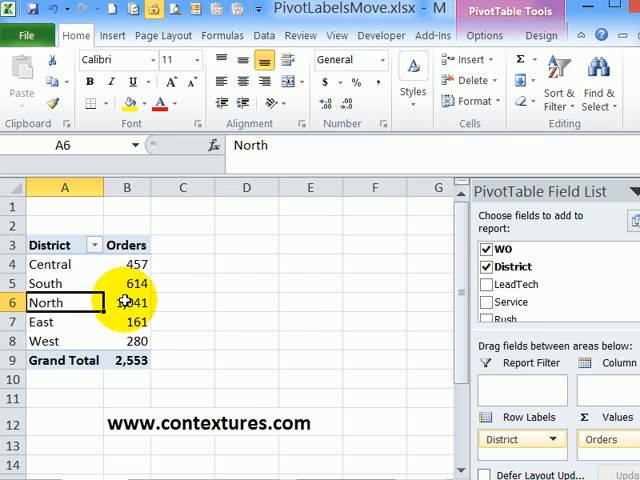
{"action": "mouse_move", "coordinate": [72, 304]}
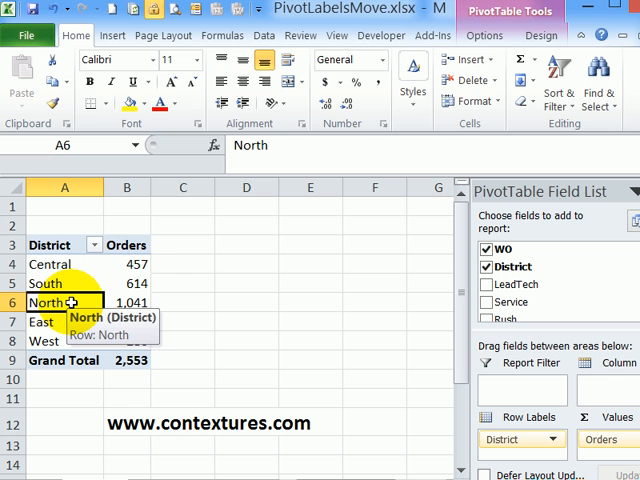
{"action": "mouse_move", "coordinate": [64, 310]}
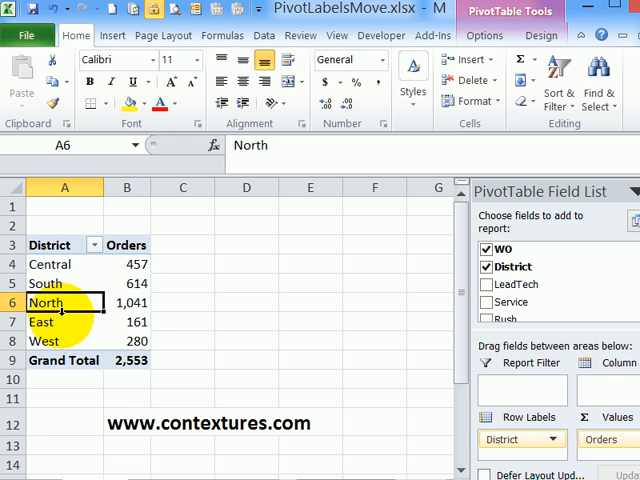
Step: Overwrite the top district label Central with 'West' so West heads the list
{"action": "left_click", "coordinate": [56, 264]}
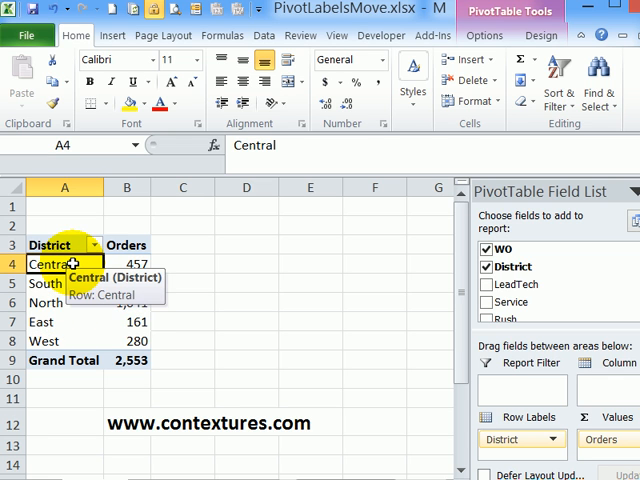
{"action": "mouse_move", "coordinate": [416, 392]}
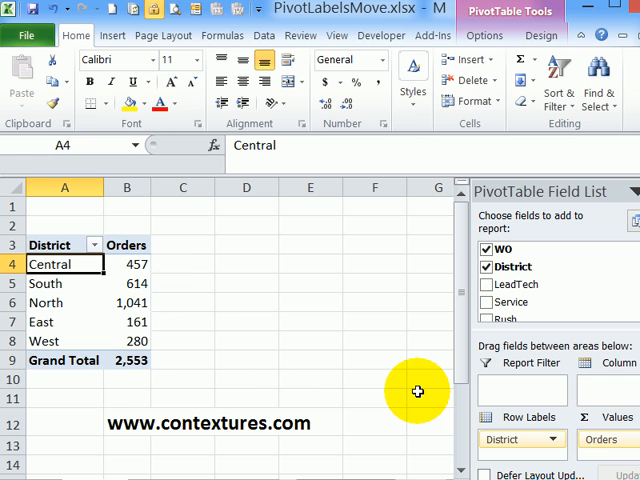
{"action": "type", "text": "West"}
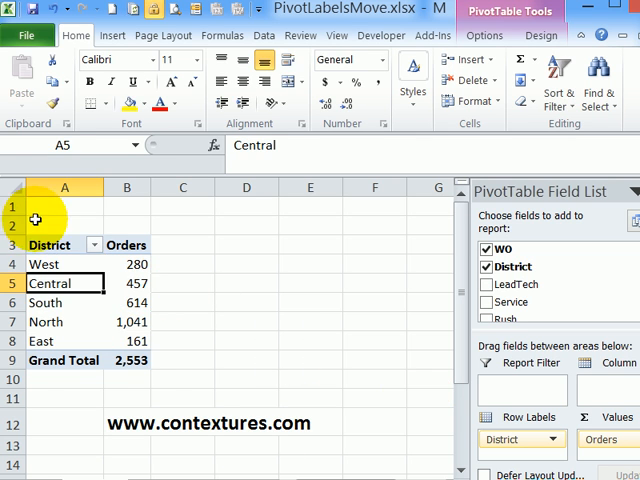
{"action": "mouse_move", "coordinate": [132, 332]}
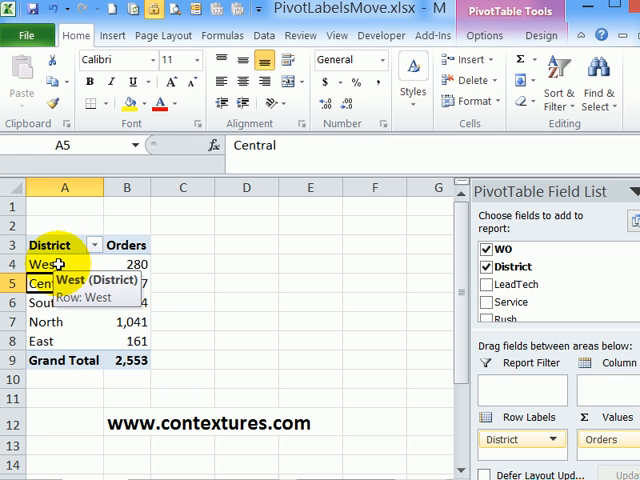
Step: Overwrite the top district label West with 'East' to move East to the top
{"action": "left_click", "coordinate": [50, 264]}
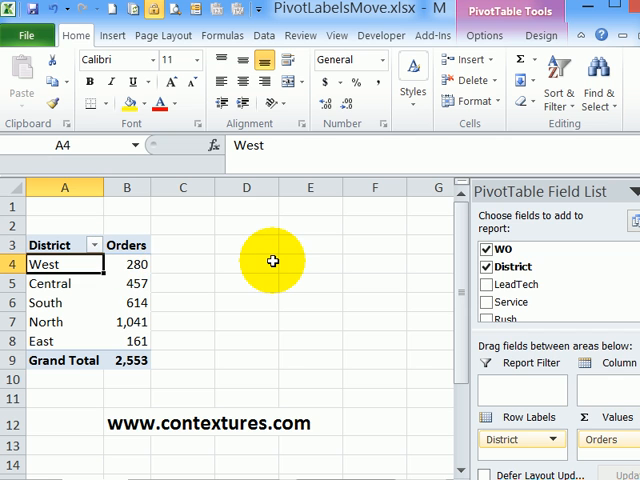
{"action": "mouse_move", "coordinate": [272, 264]}
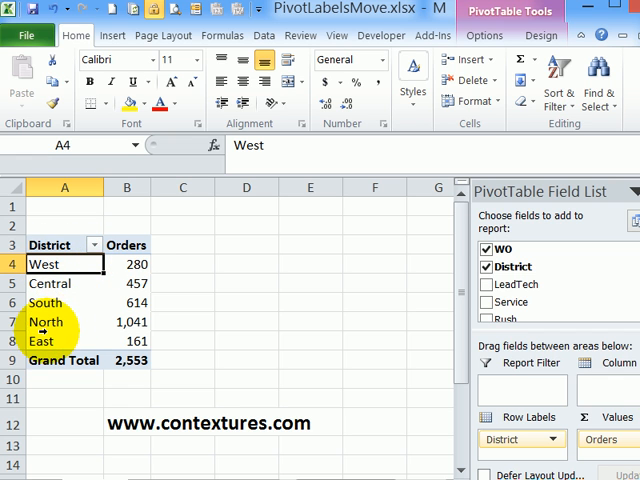
{"action": "type", "text": "East"}
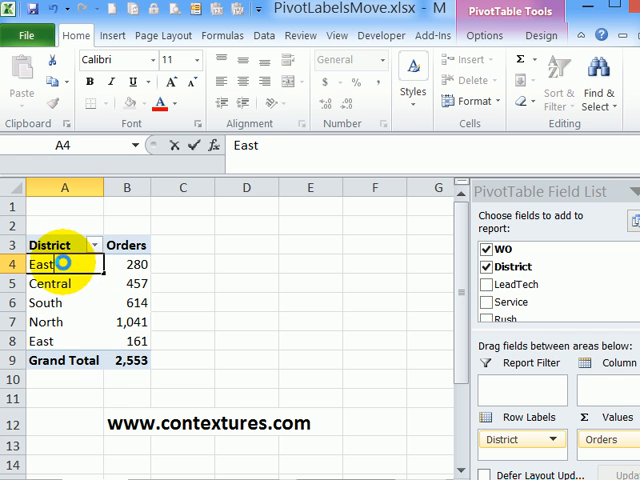